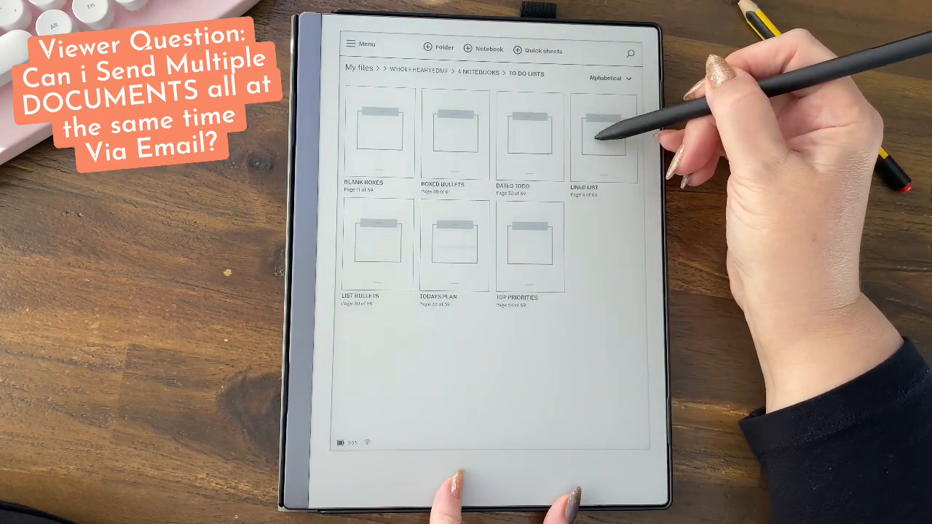
# - Long-press the Lined List notebook in To Do Lists to start selecting
pyautogui.click(605, 139)
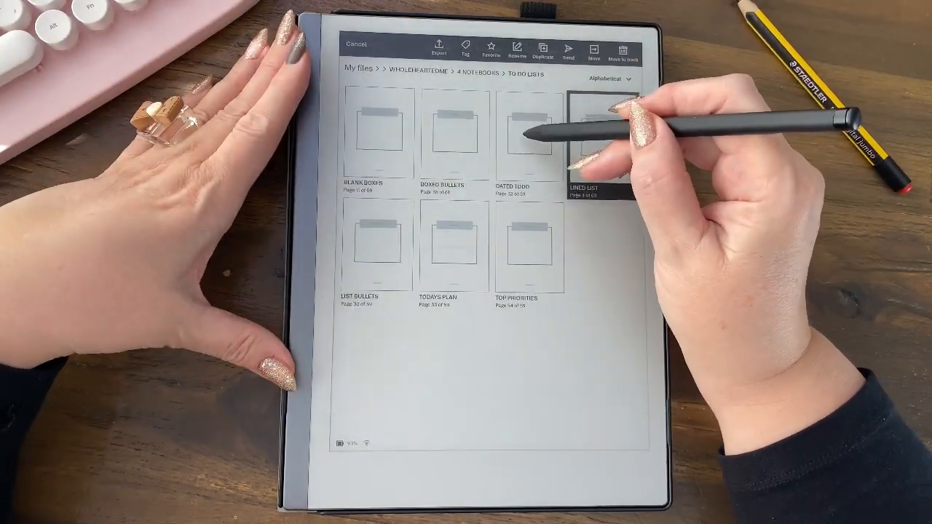
# - Add Dated Todo and the other notebooks to the selection, then show export destinations
pyautogui.click(530, 138)
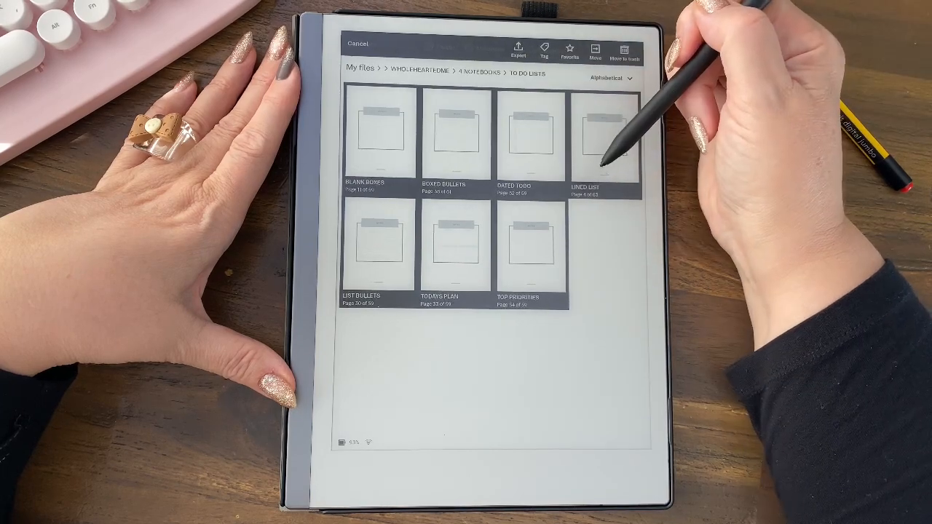
pyautogui.click(518, 51)
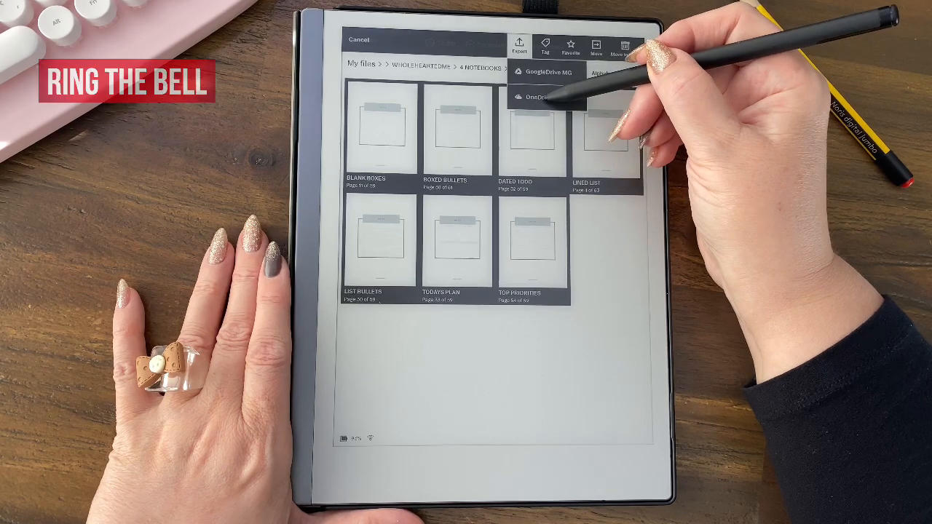
# - Export the selected notebooks to OneDrive MG
pyautogui.click(538, 96)
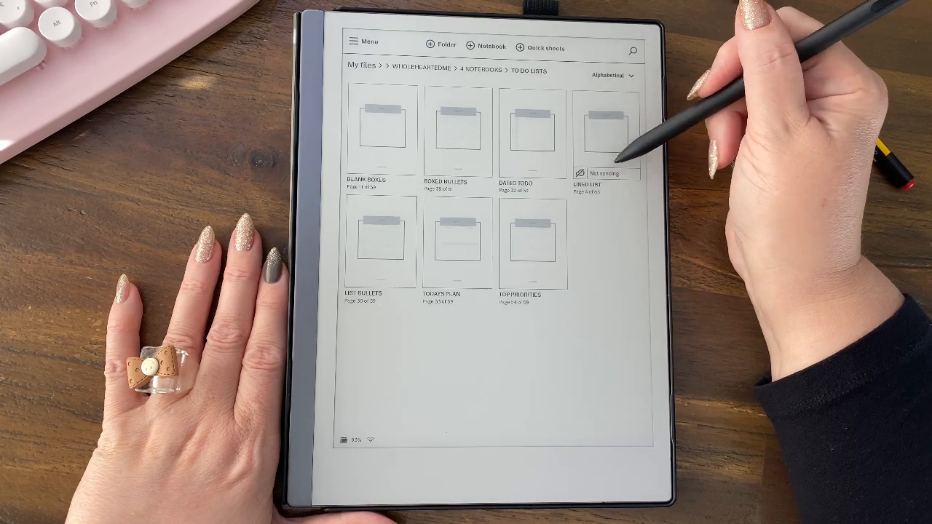
# - Open and close Lined List, then reselect it and add another notebook
pyautogui.click(605, 131)
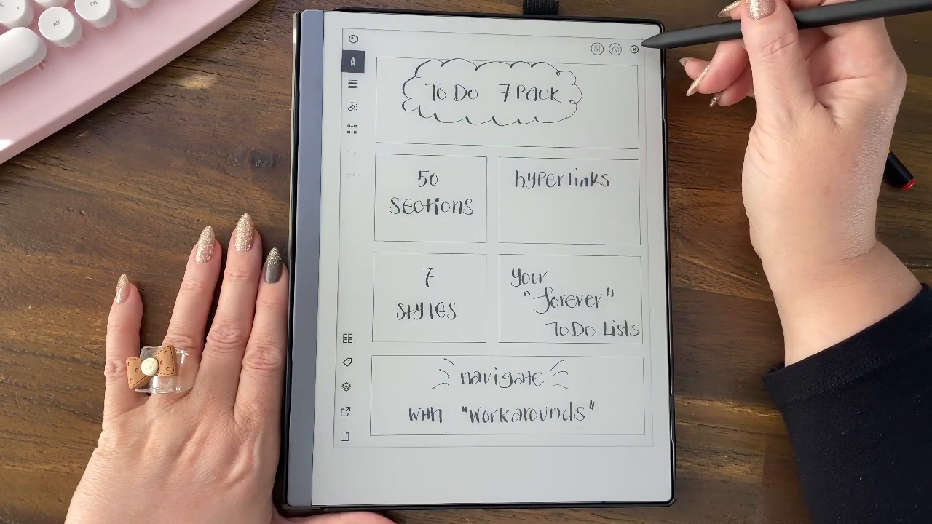
pyautogui.click(636, 48)
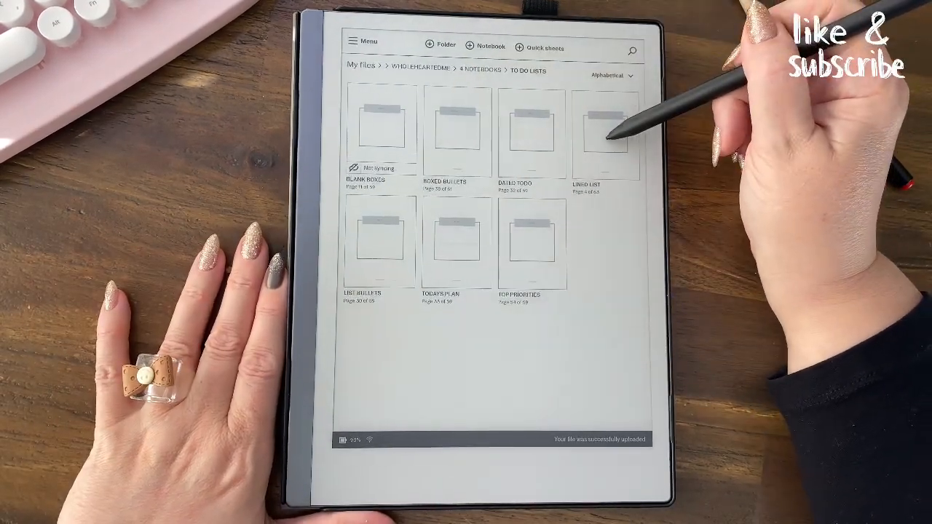
pyautogui.click(605, 129)
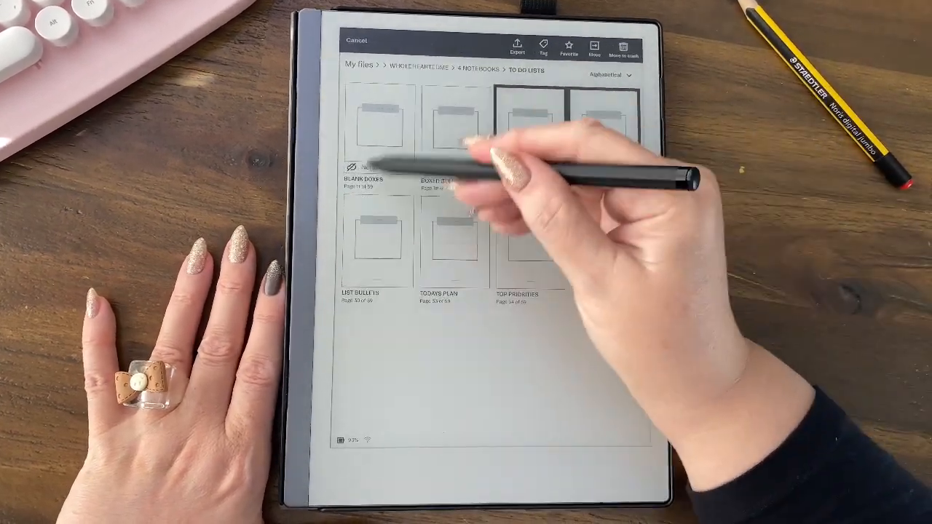
pyautogui.click(517, 48)
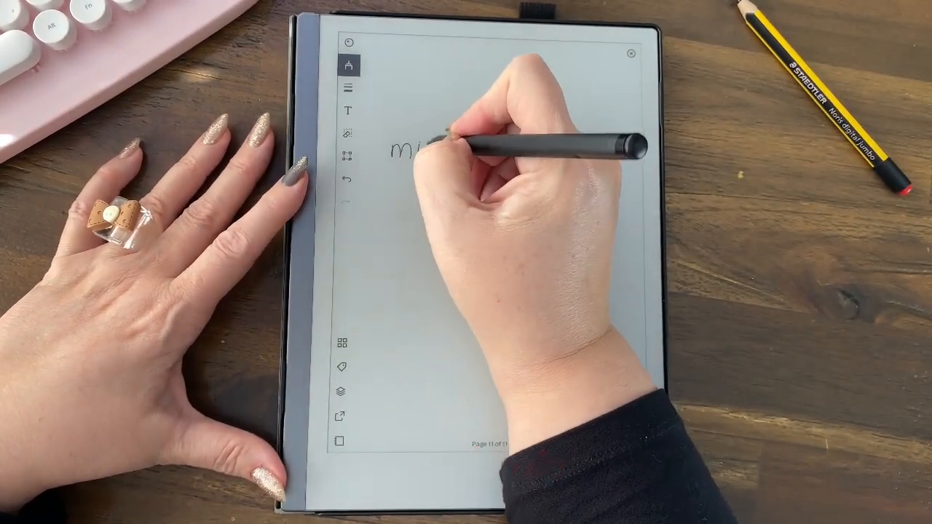
# - Handwrite my.remarkable.com with a box around it, plus notes starting 'impor'
pyautogui.click(350, 64)
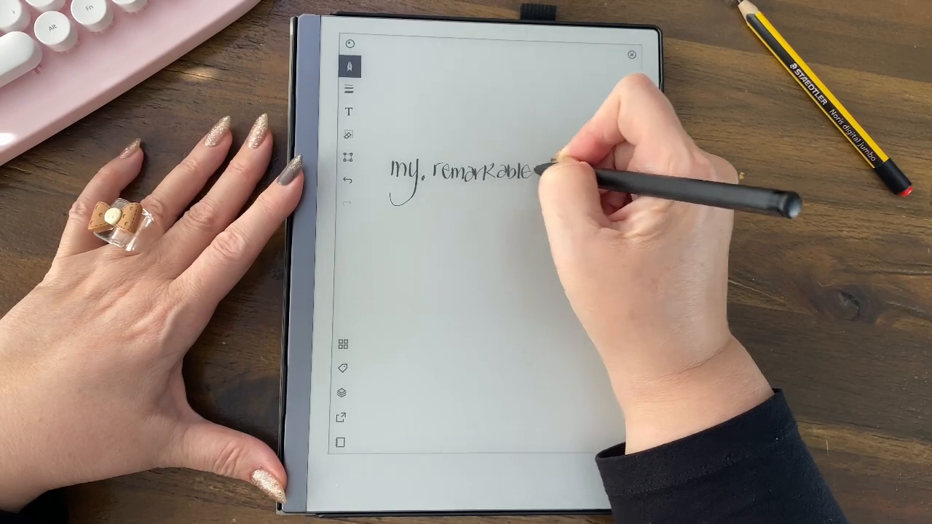
pyautogui.moveTo(532, 171); pyautogui.dragTo(579, 171)
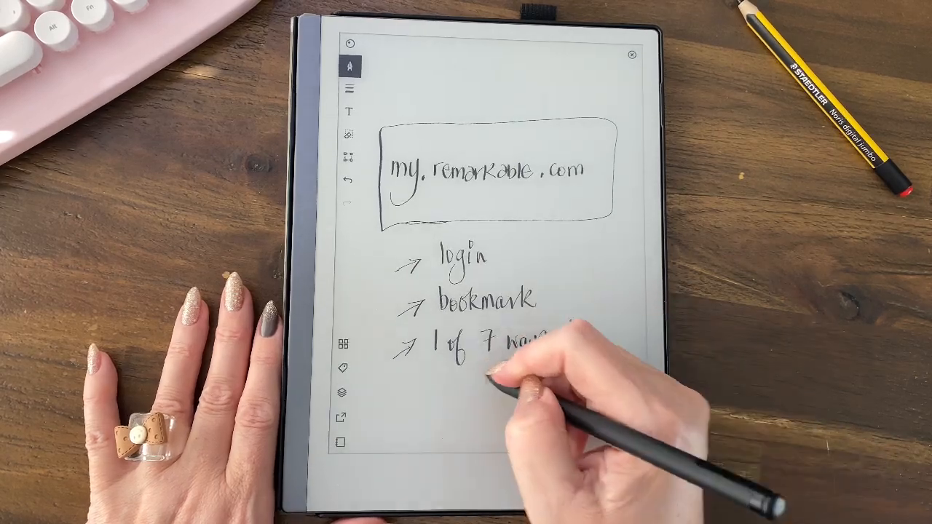
pyautogui.write('impor')
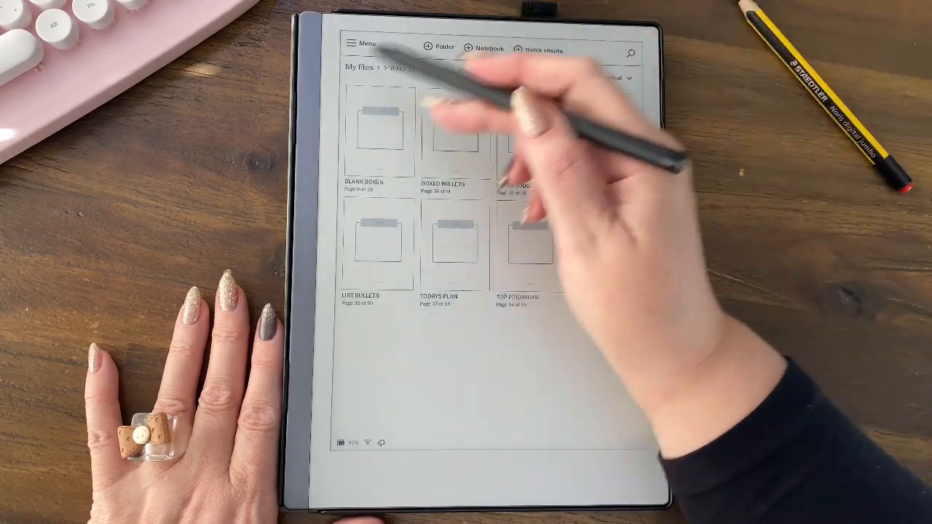
pyautogui.click(357, 43)
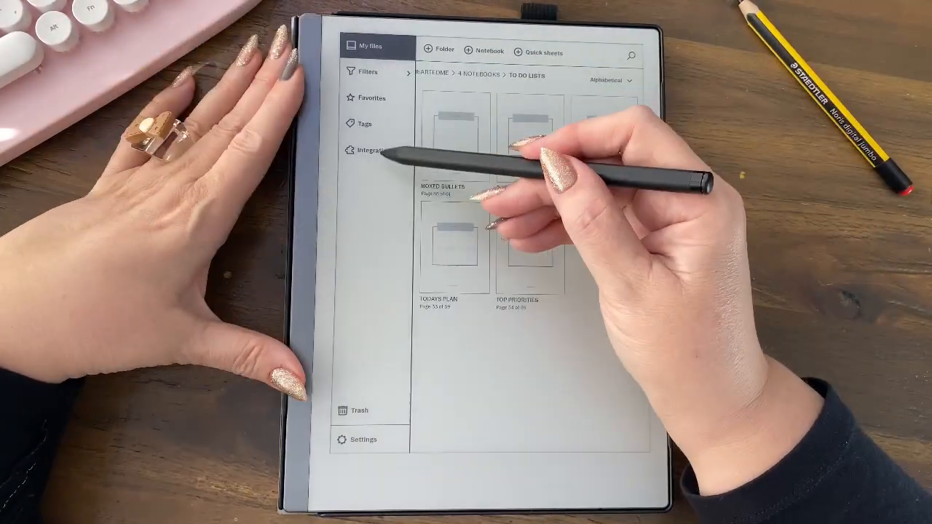
pyautogui.click(374, 151)
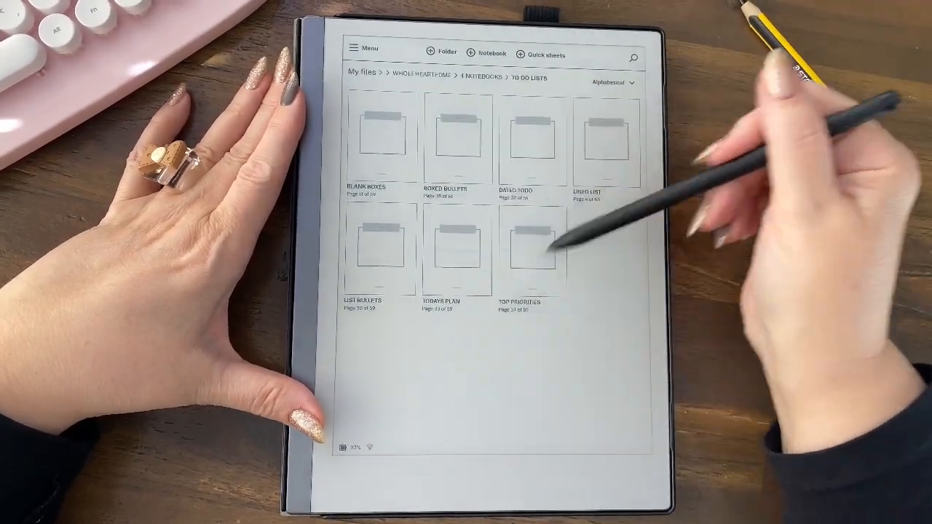
# - Open OneDrive MG via Menu > Integrations
pyautogui.click(364, 48)
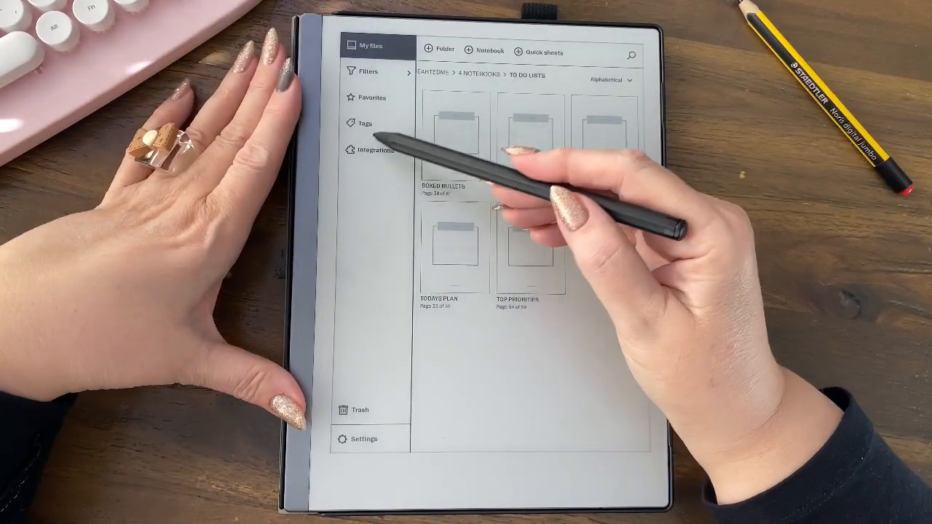
pyautogui.click(374, 150)
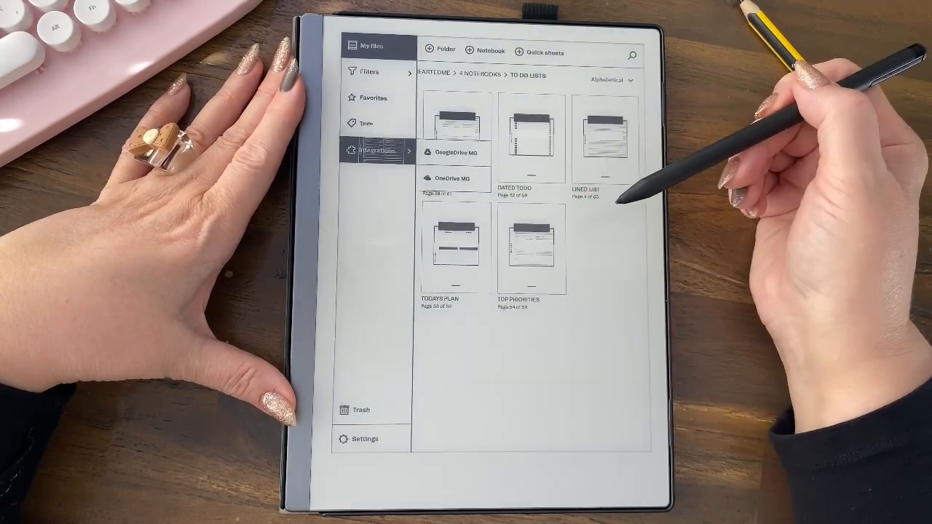
pyautogui.click(455, 180)
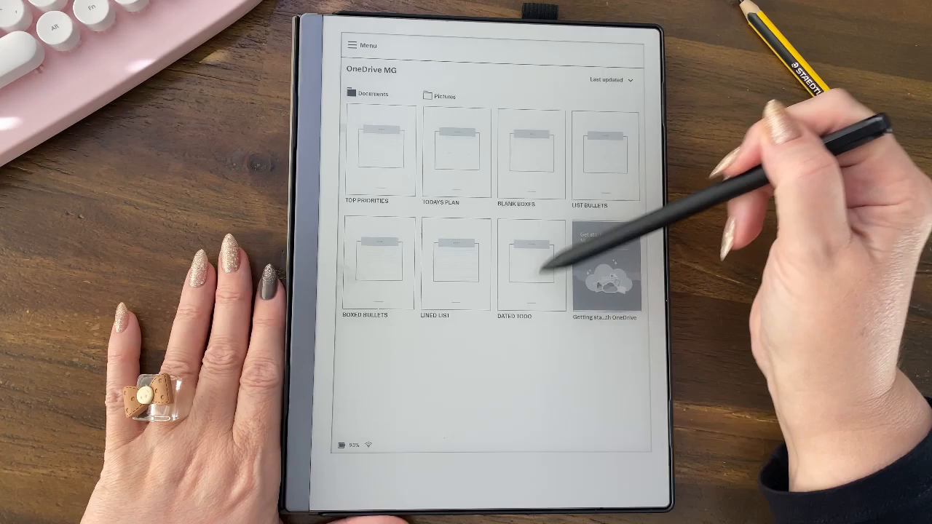
pyautogui.click(531, 153)
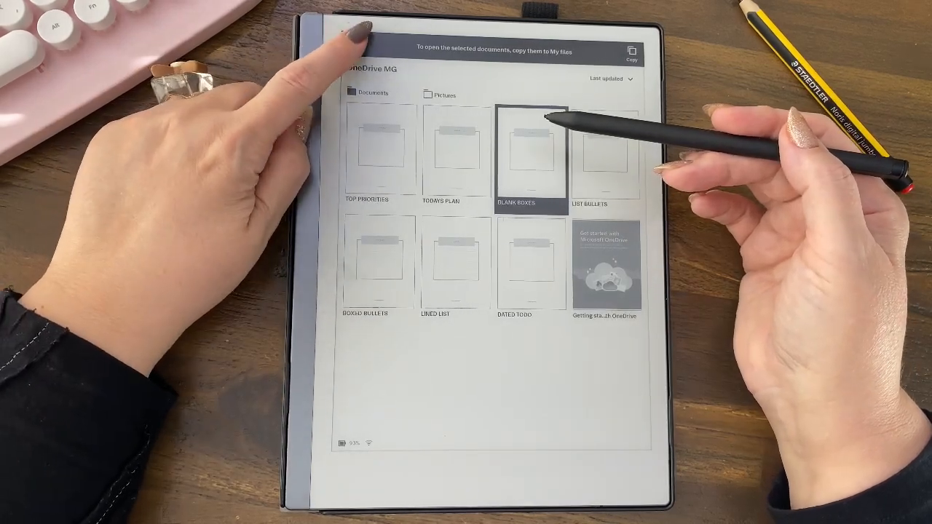
pyautogui.click(531, 146)
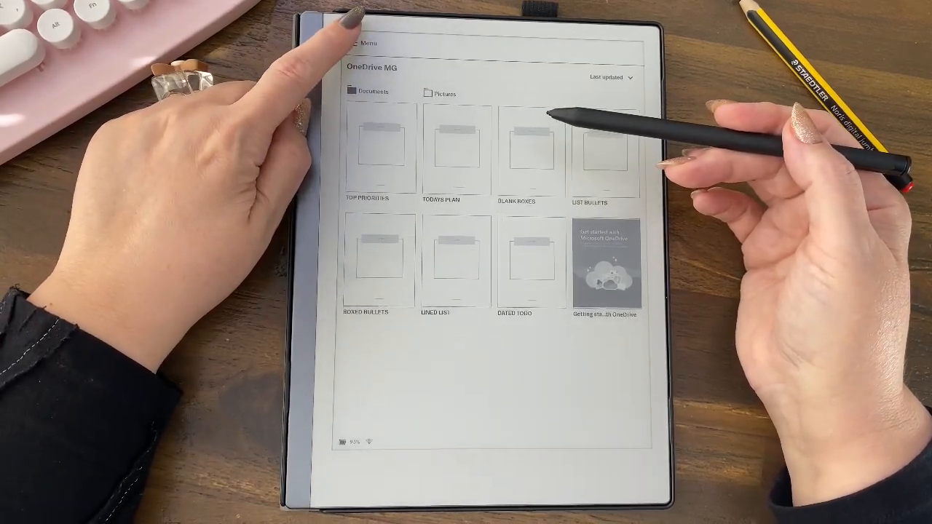